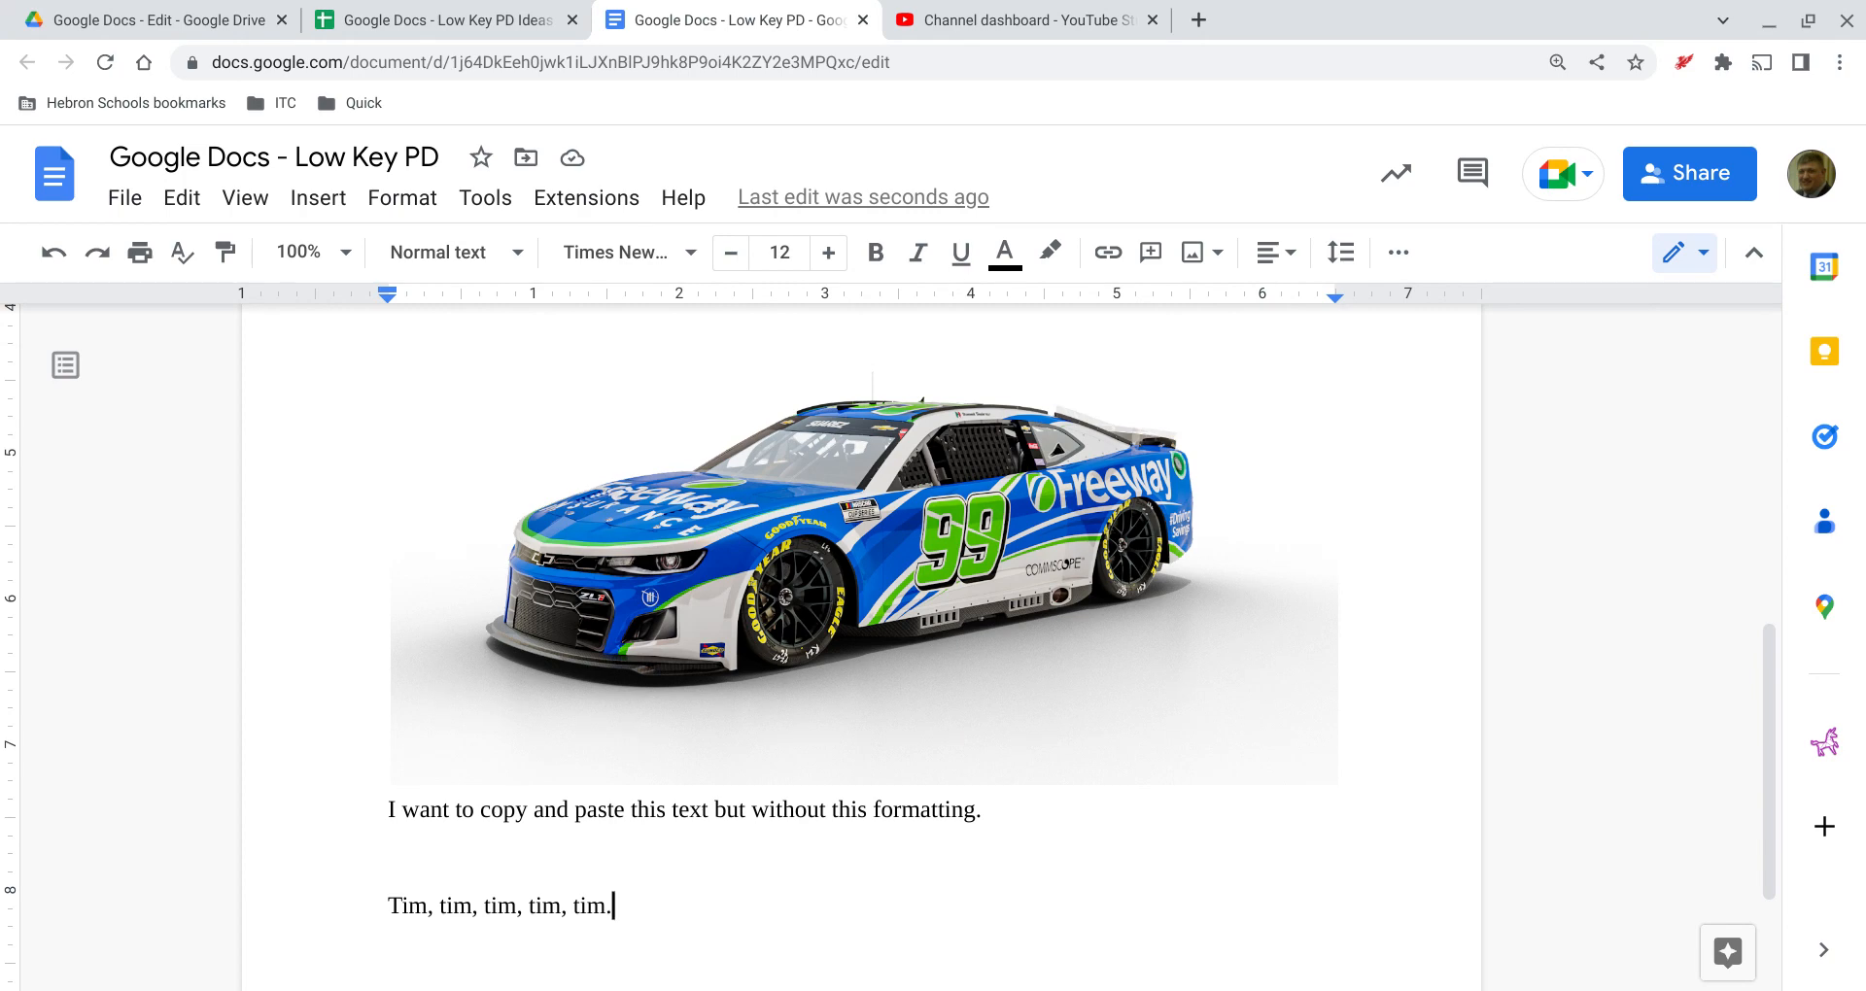
mouse_move(184, 431)
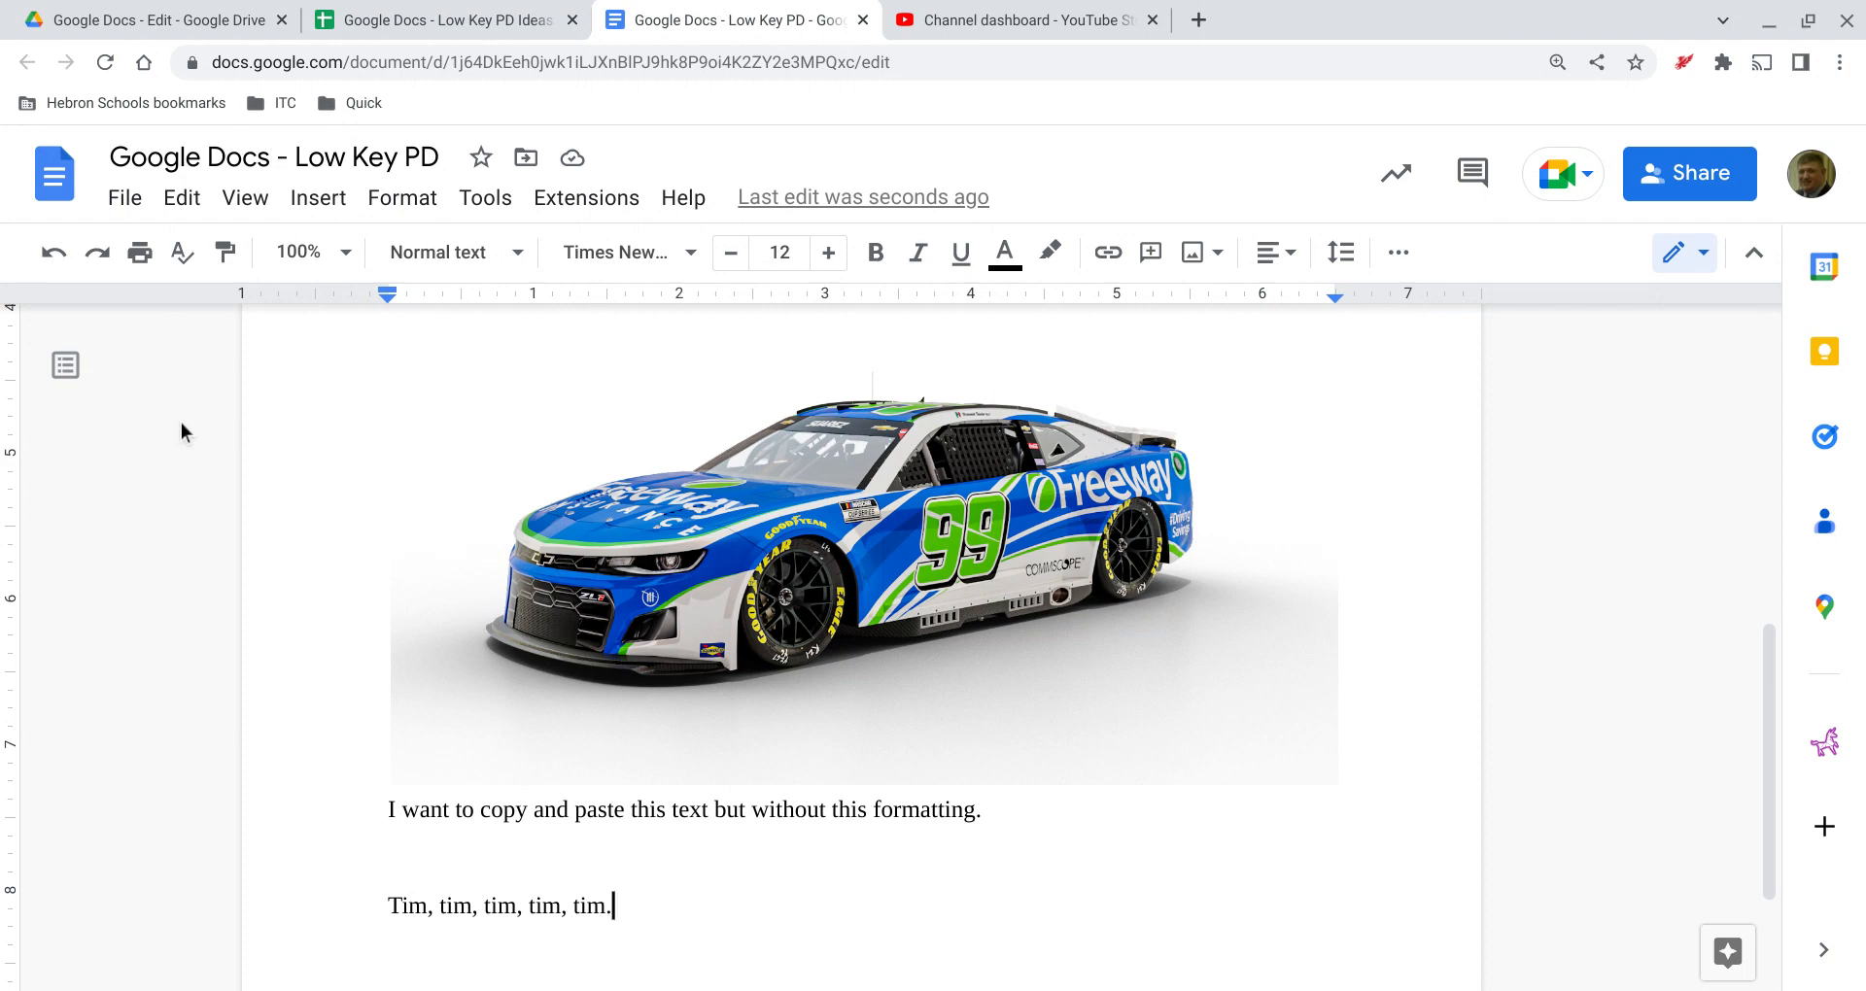
mouse_move(212, 403)
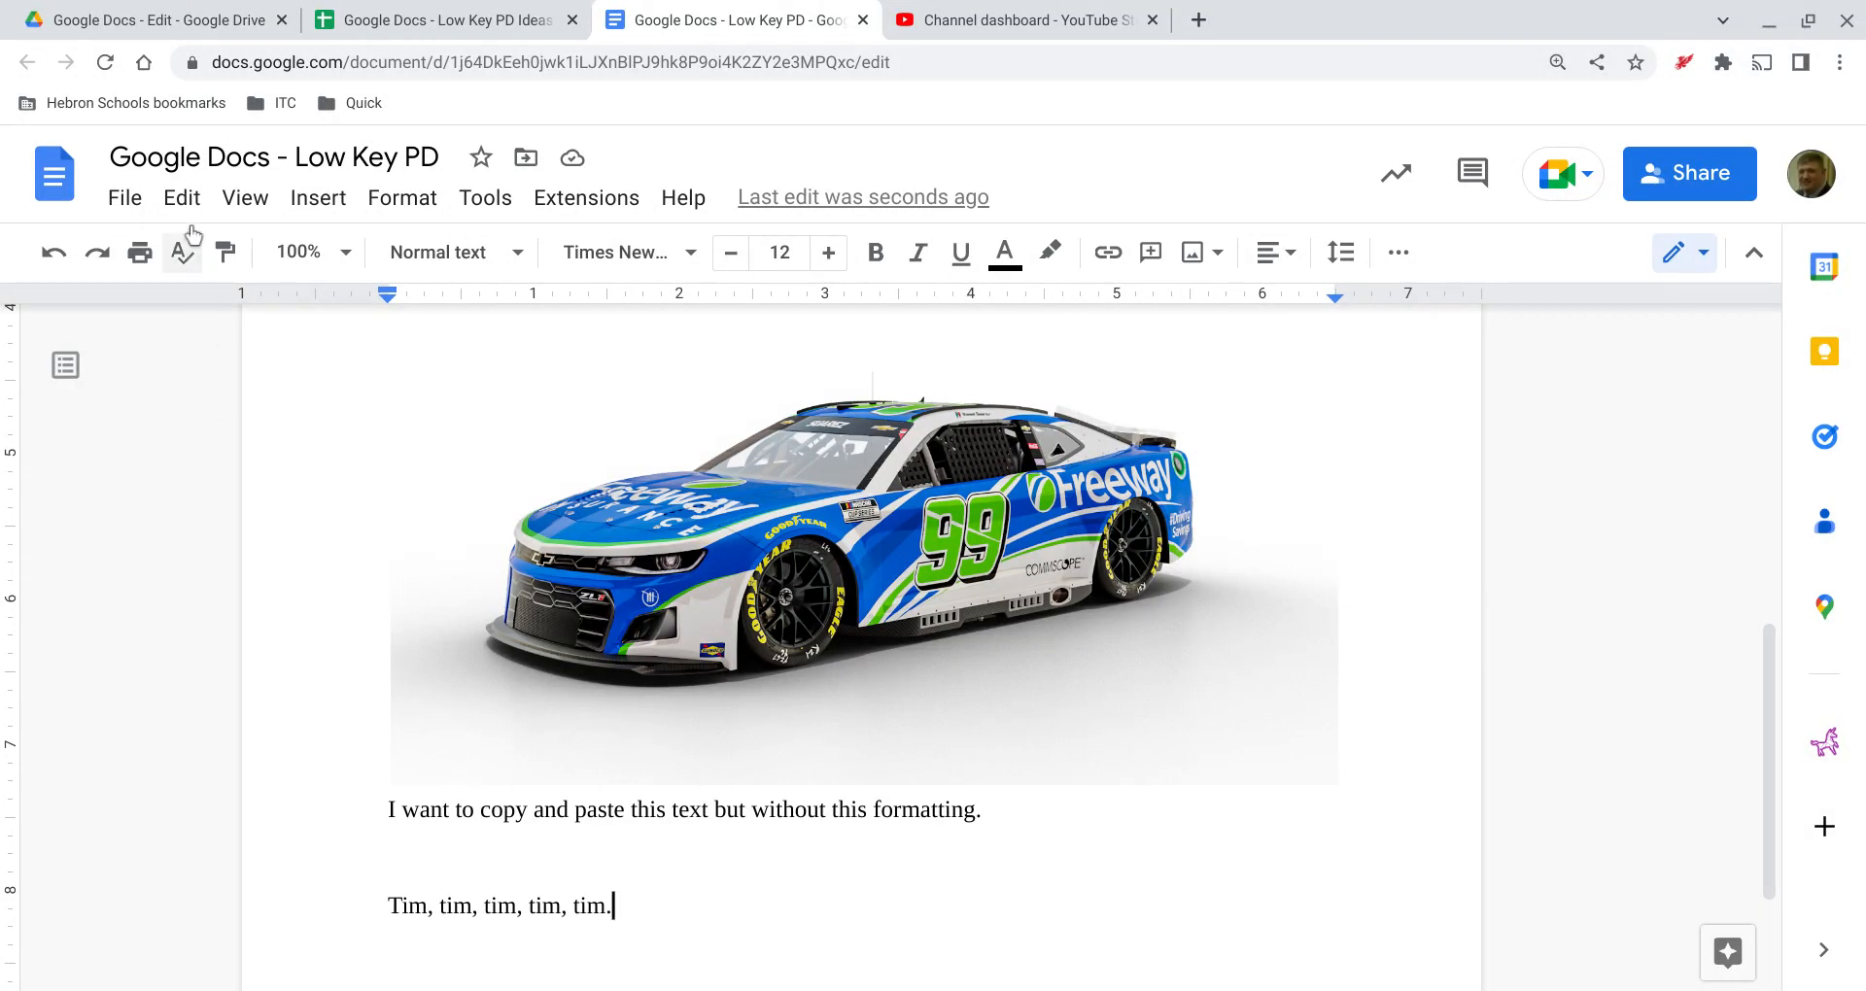
Bring up Find and replace from the Edit menu to search for lowercase 'tim'.
click(181, 199)
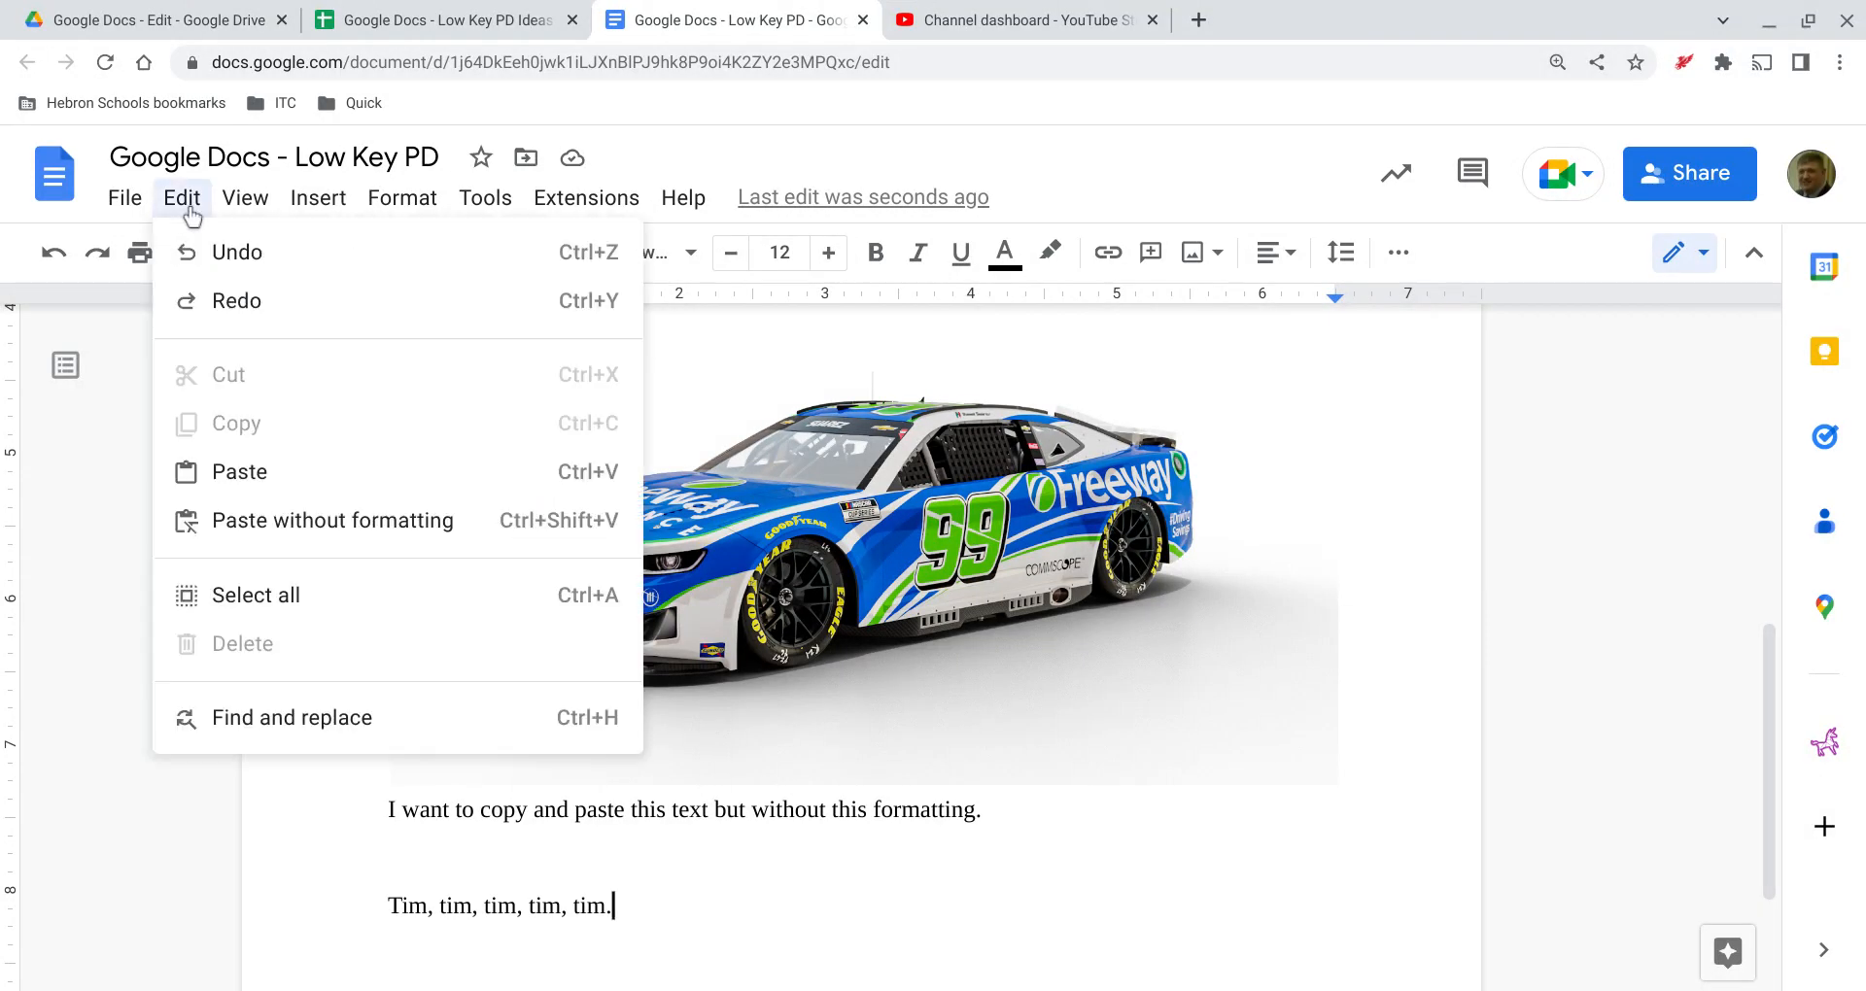
click(289, 717)
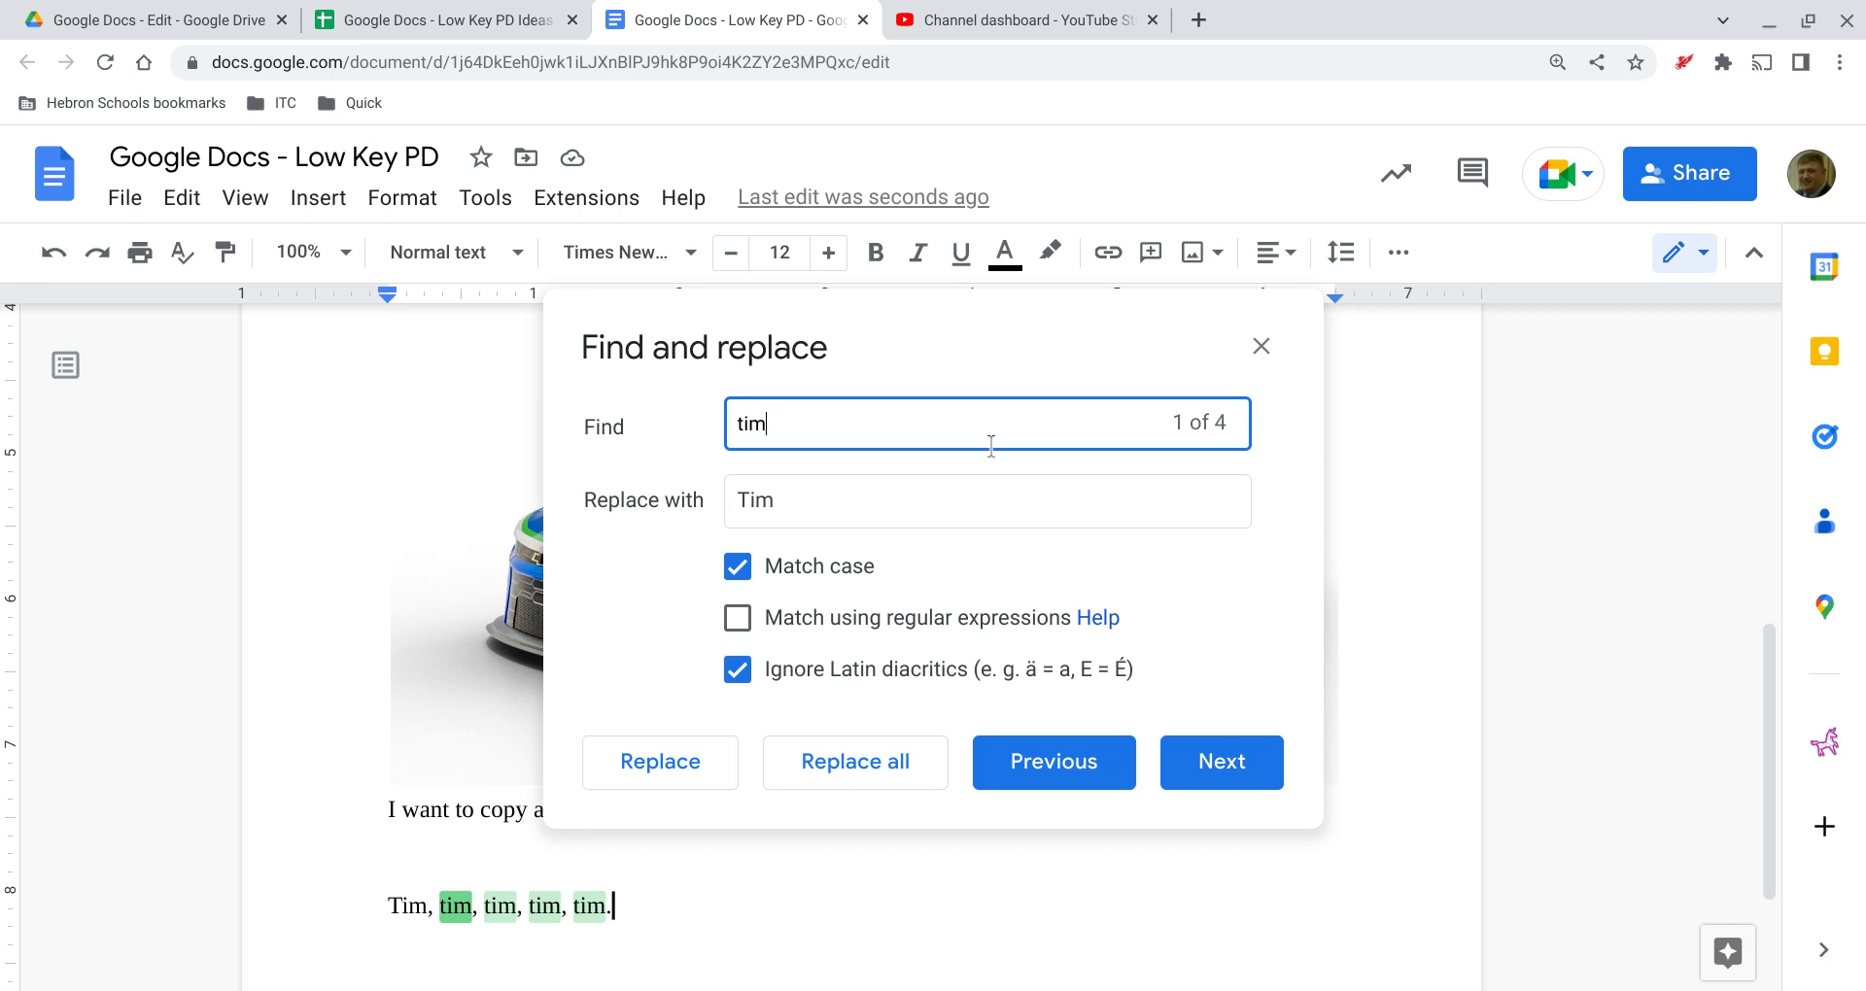
mouse_move(916, 533)
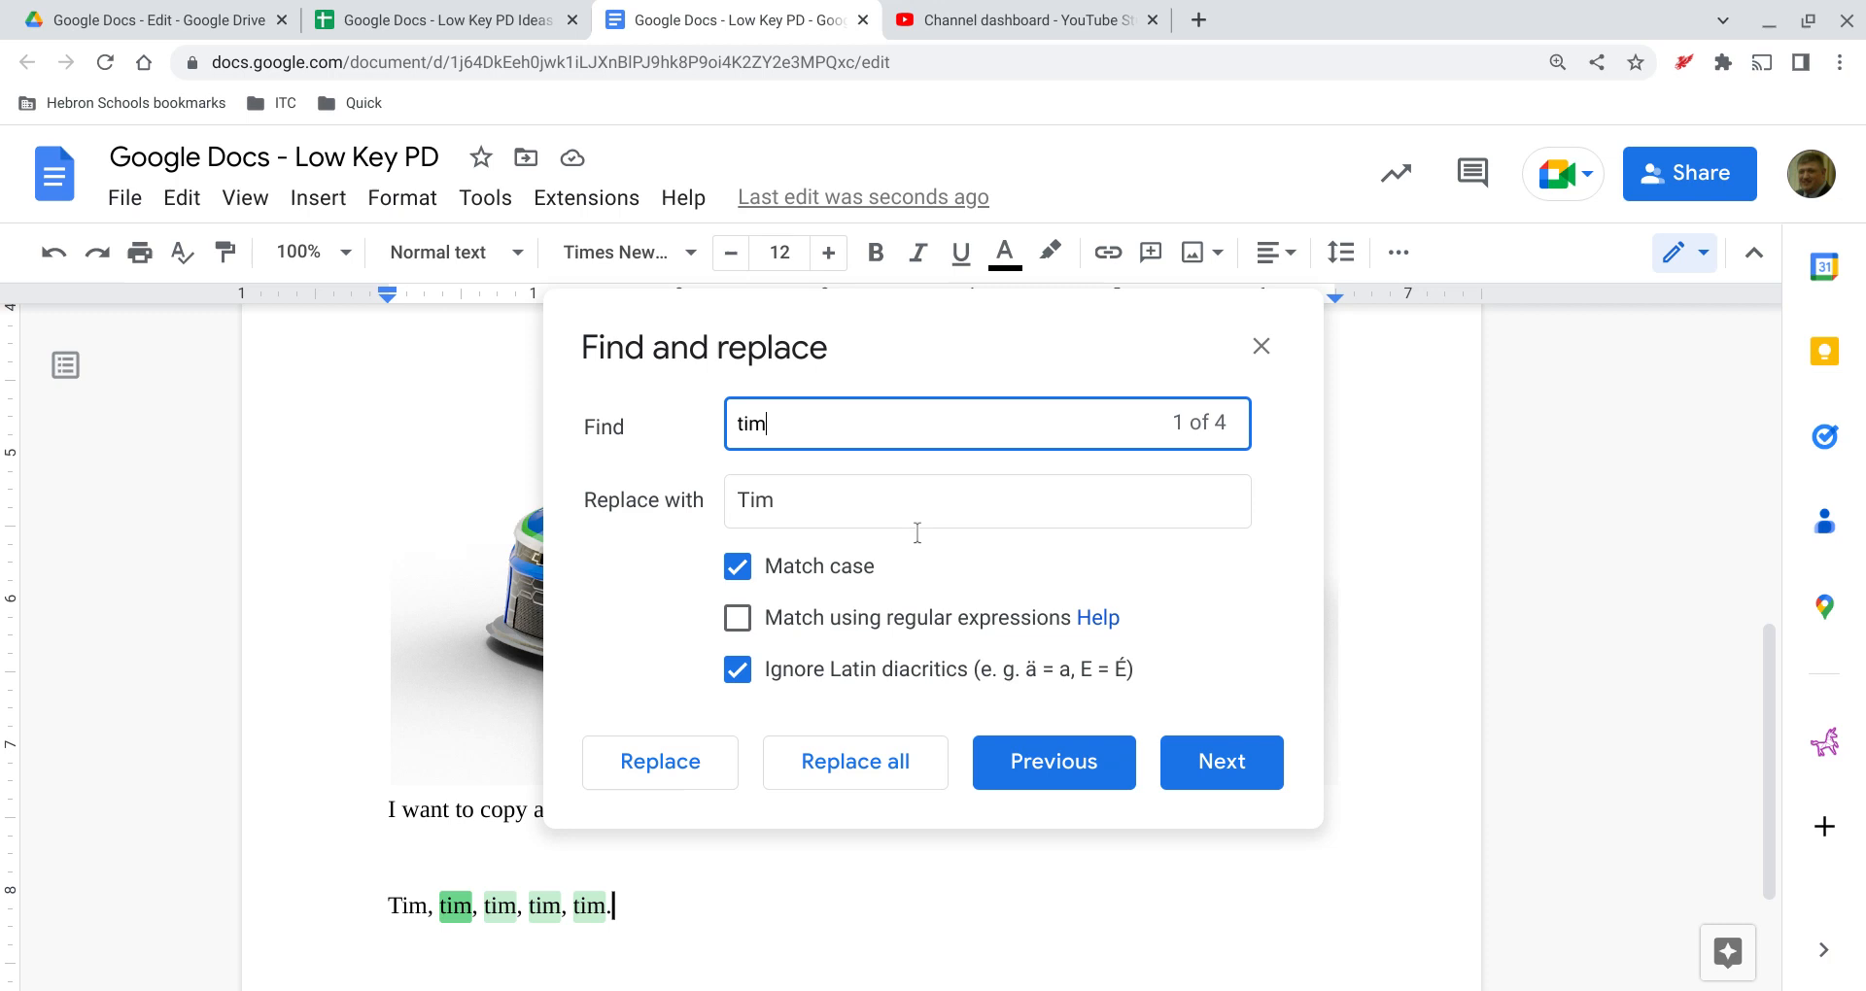
mouse_move(956, 616)
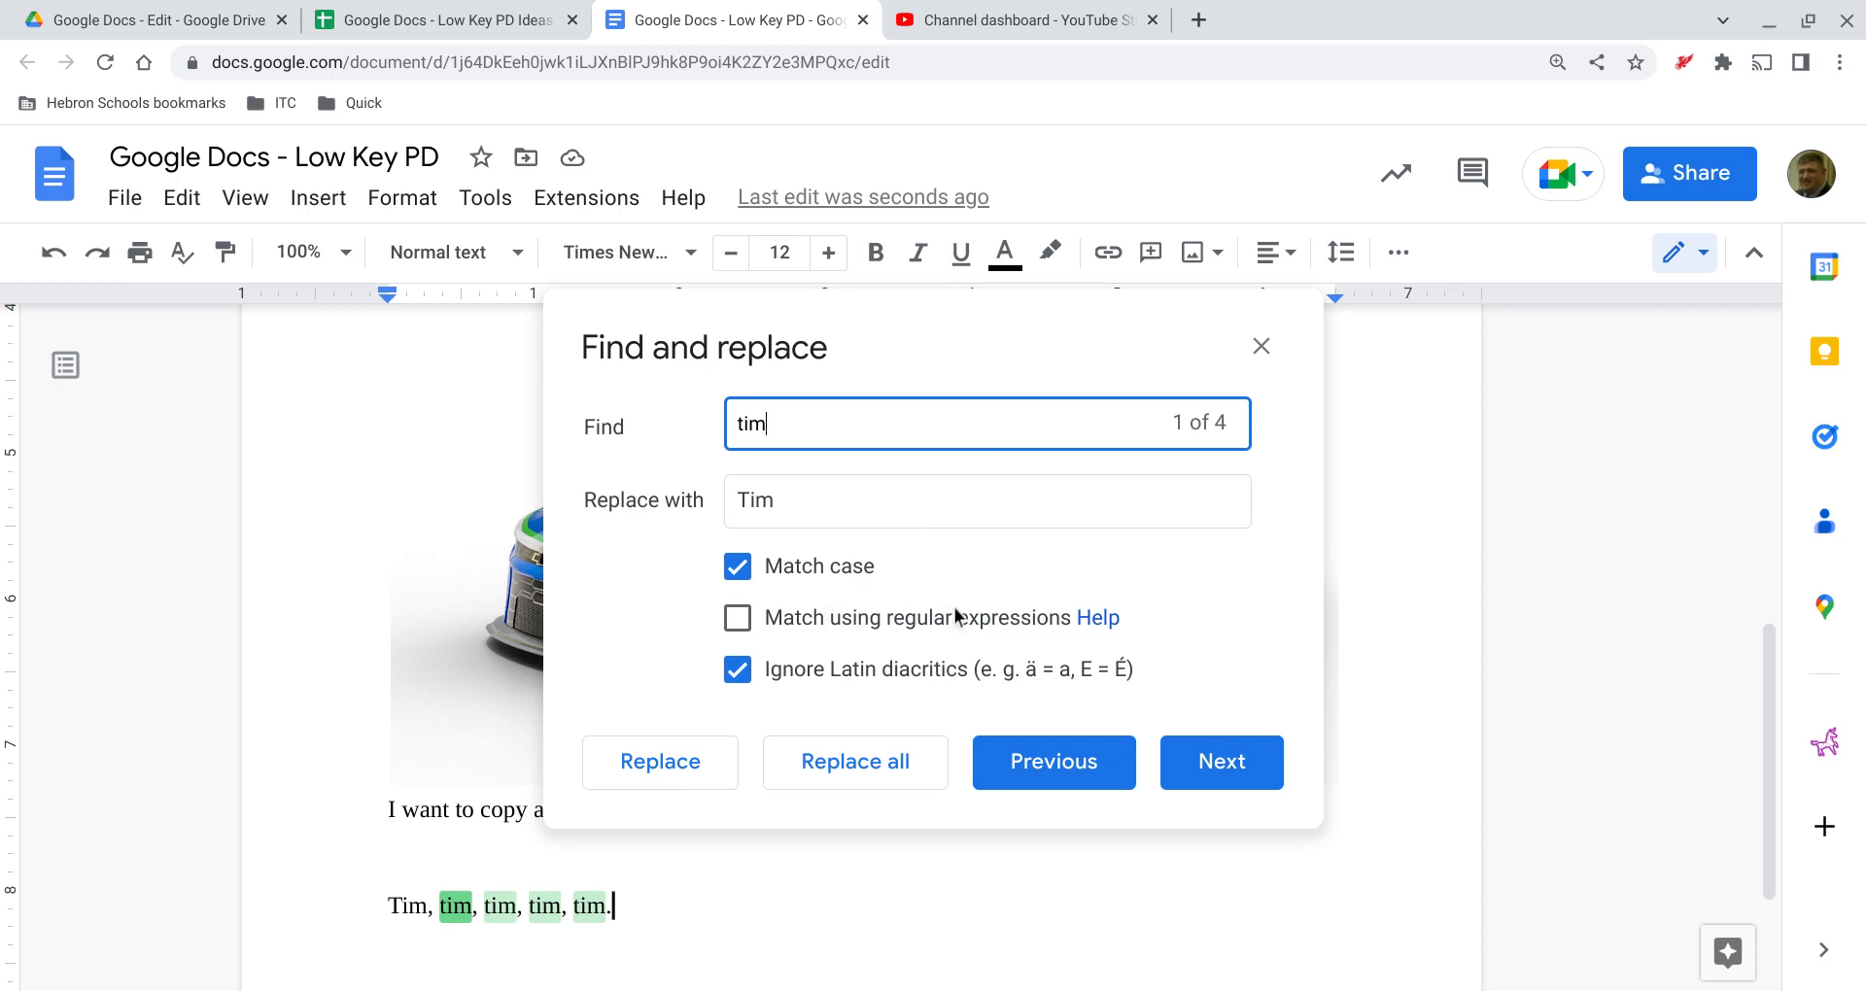
mouse_move(886, 501)
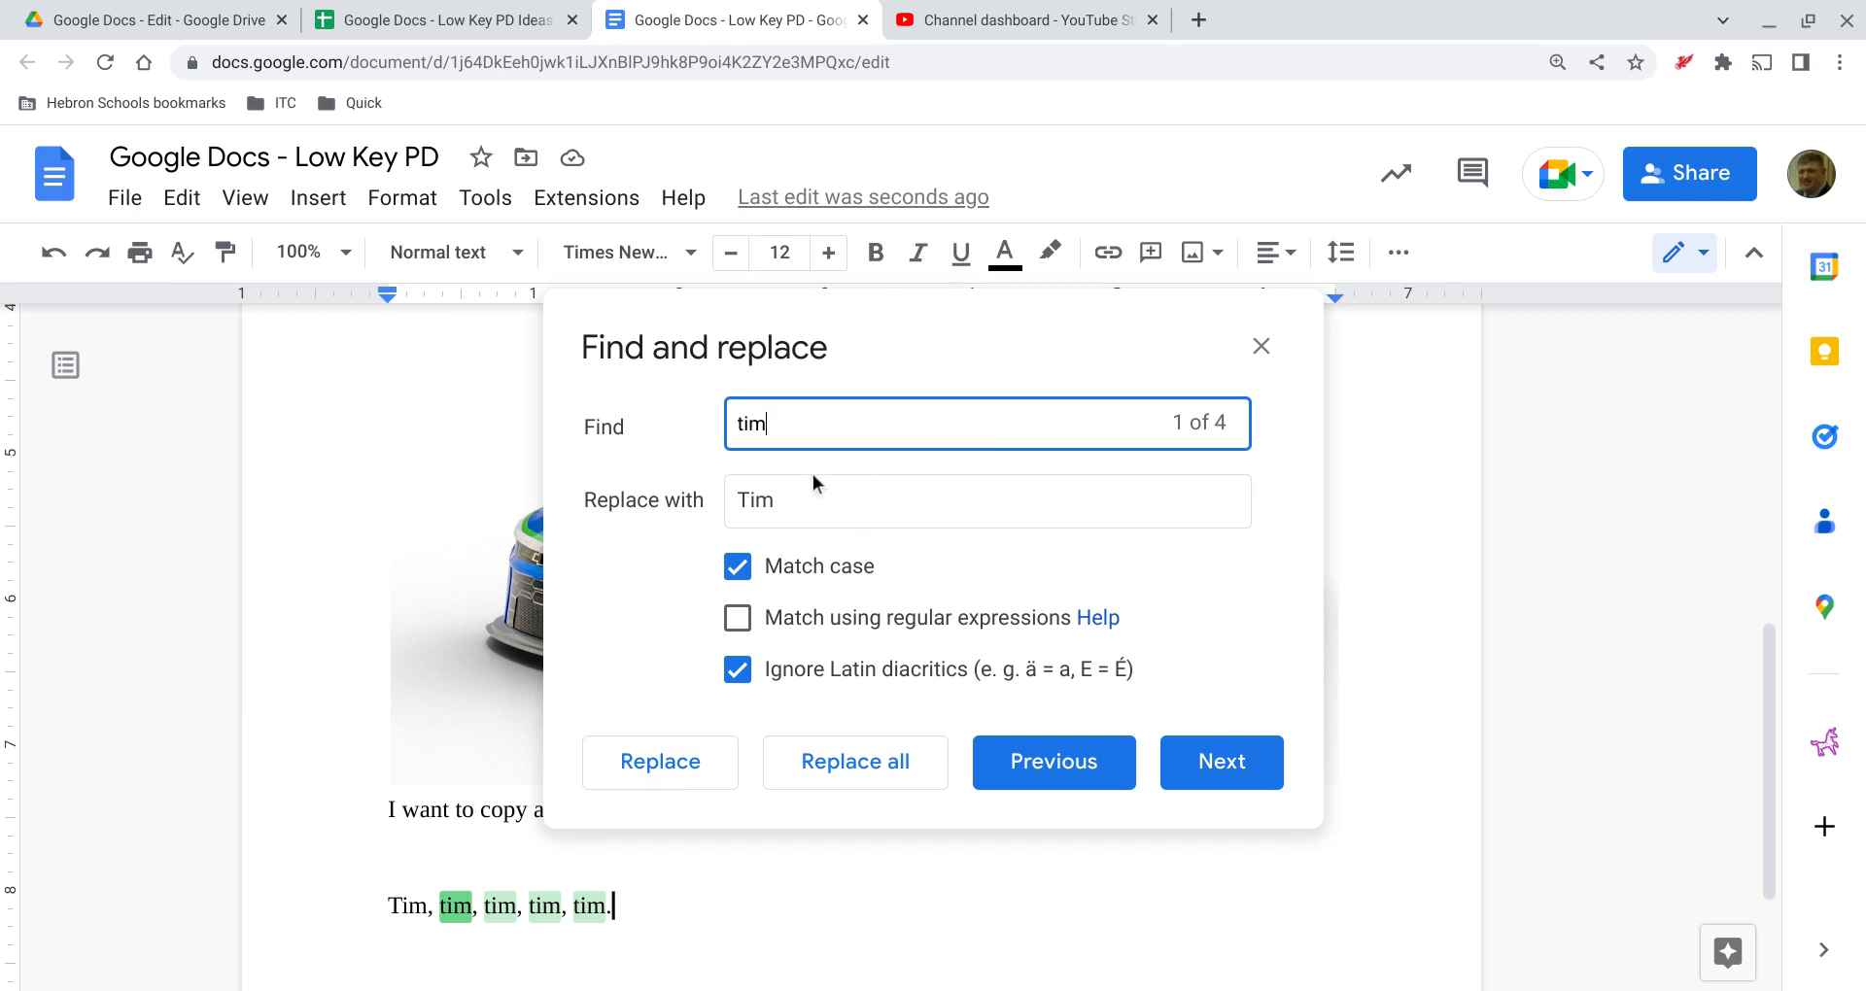
mouse_move(787, 460)
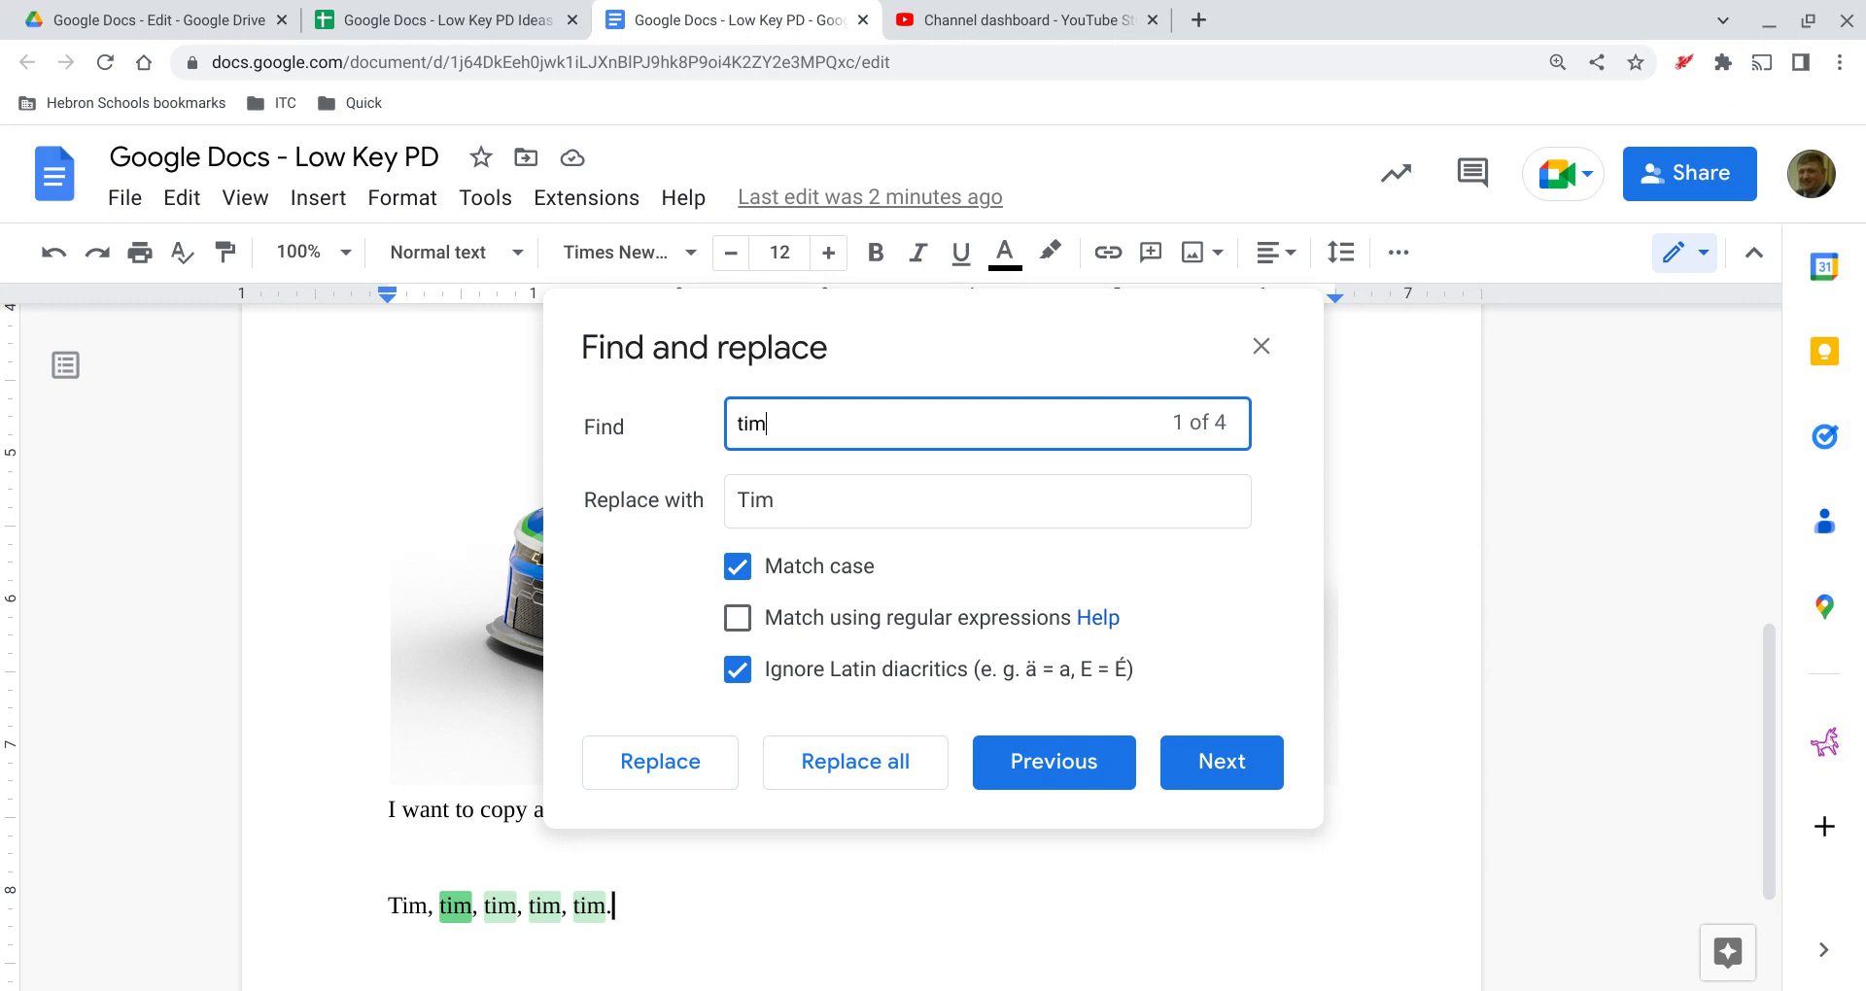
mouse_move(459, 966)
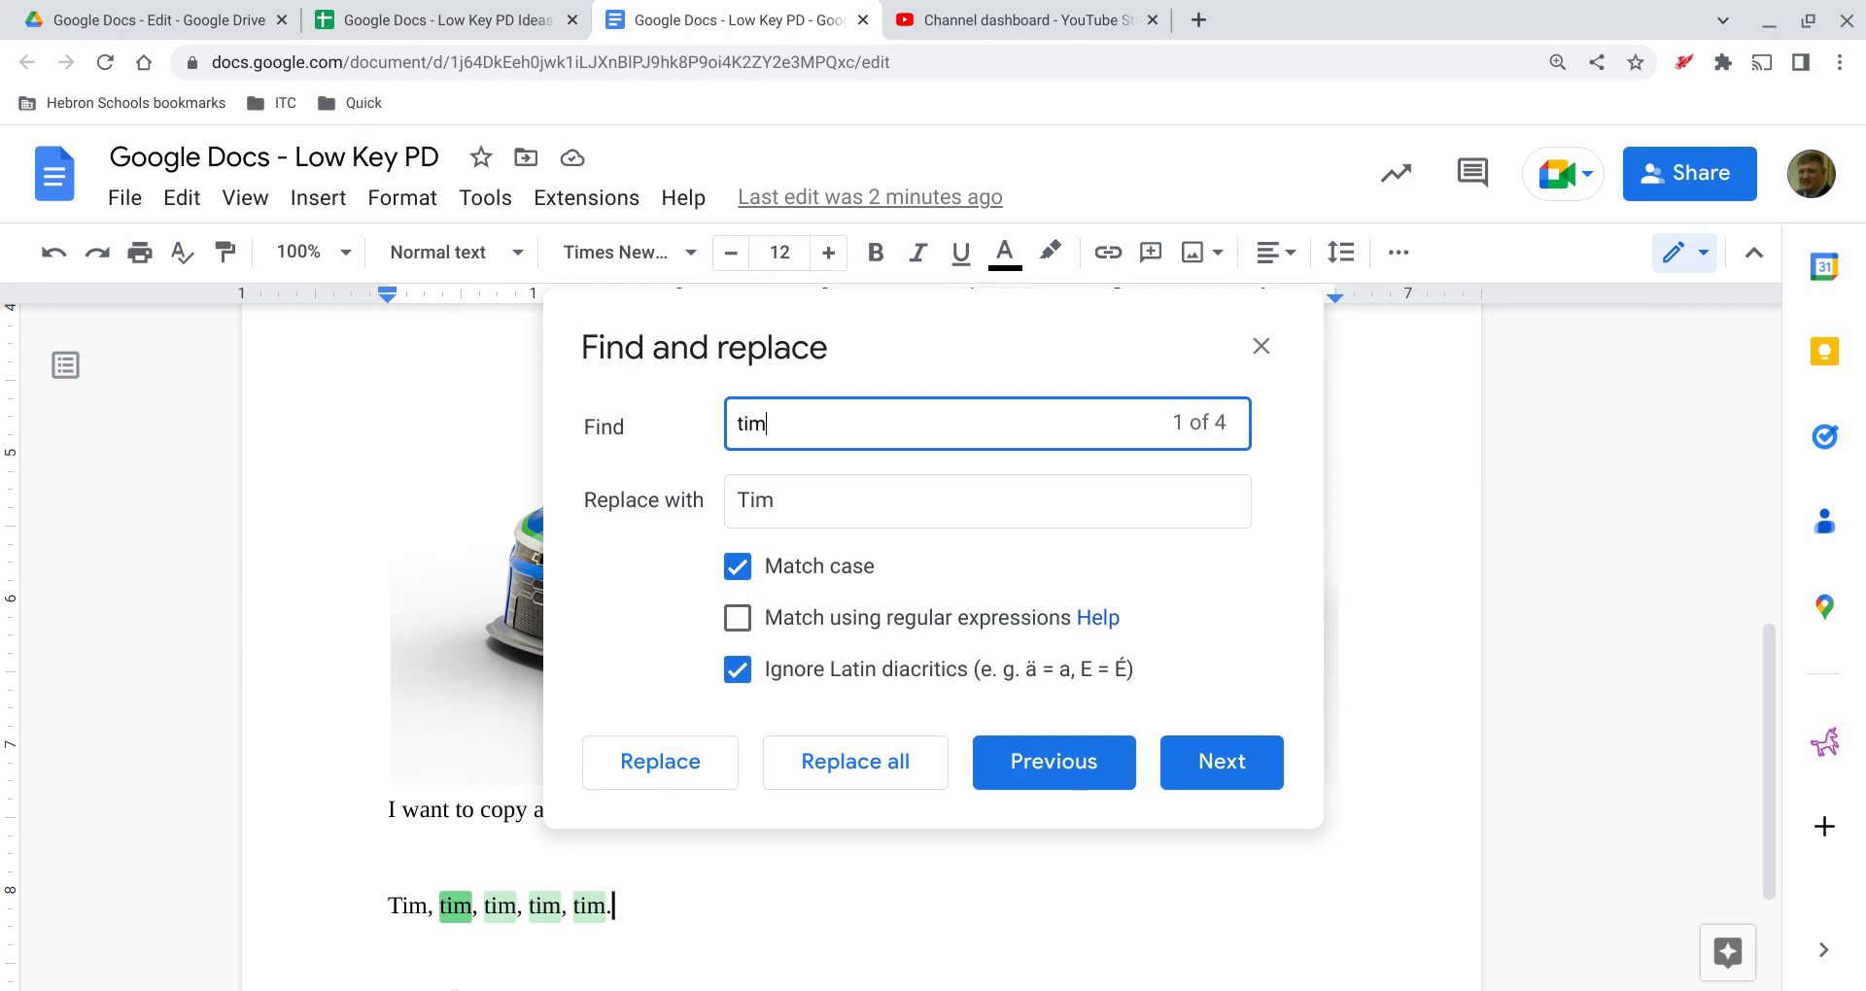
mouse_move(595, 841)
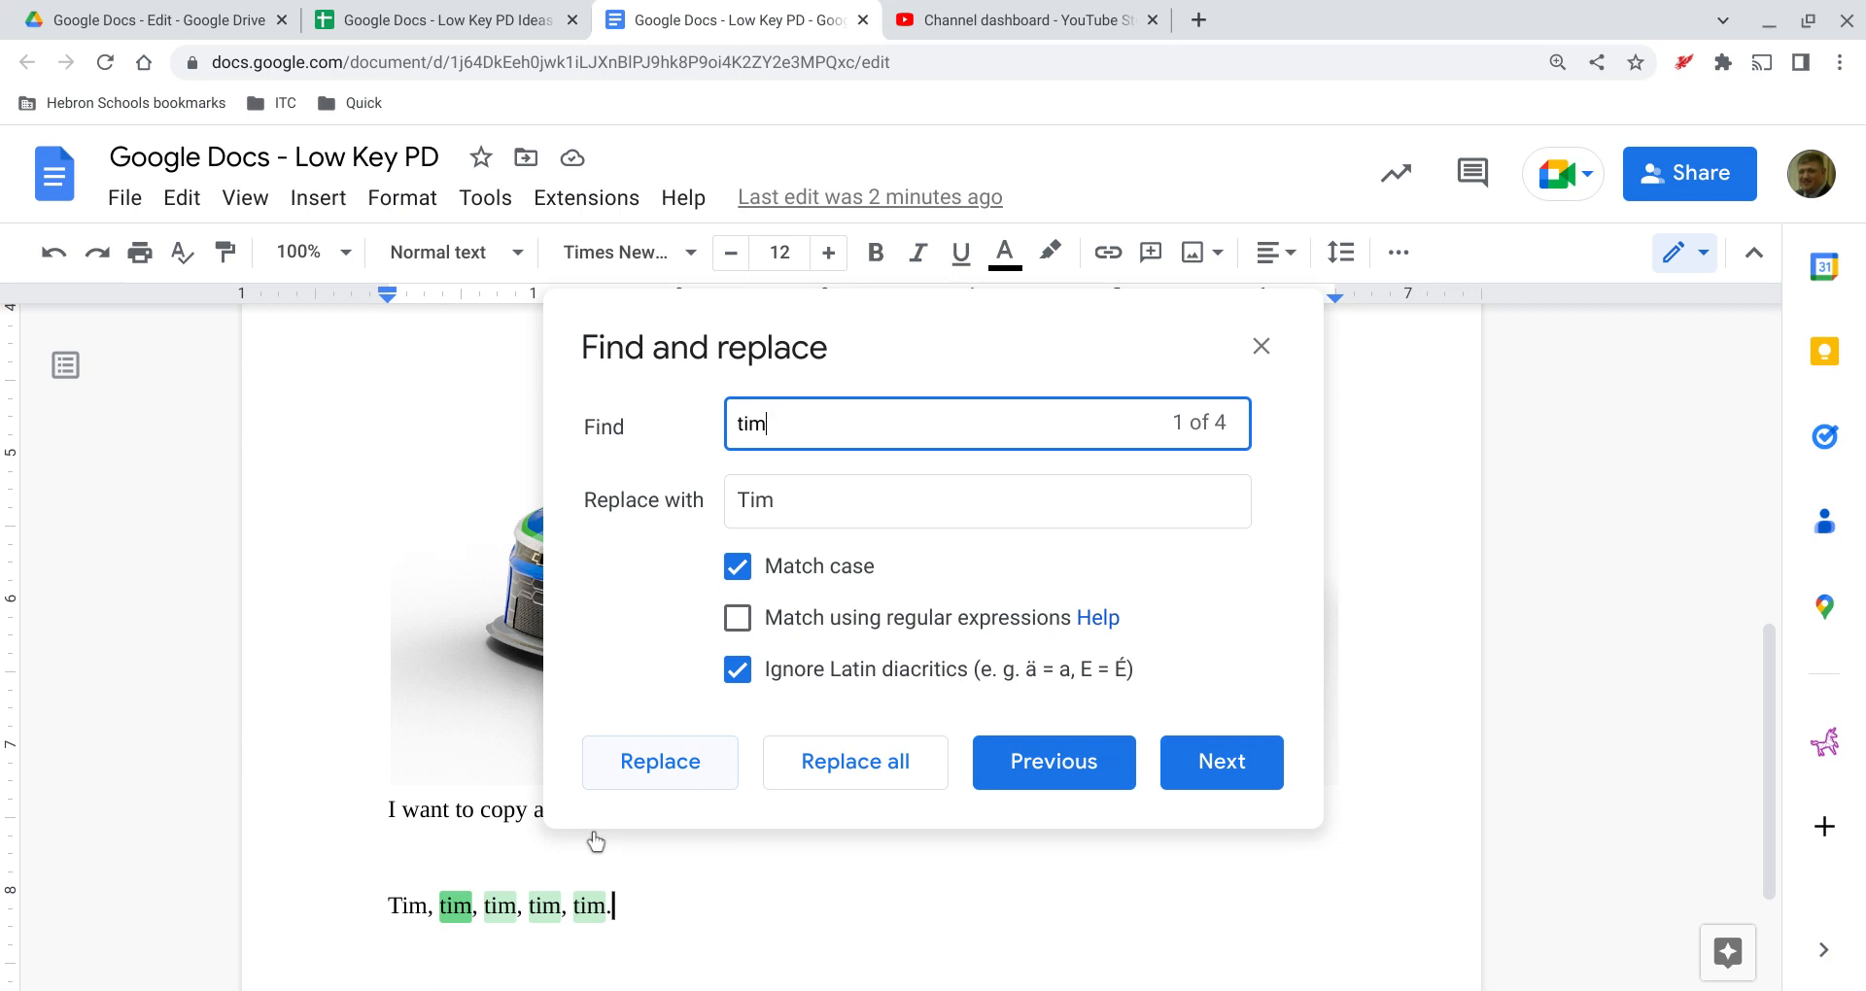
Replace the first 'tim' with 'Tim', then replace all remaining matches.
click(659, 762)
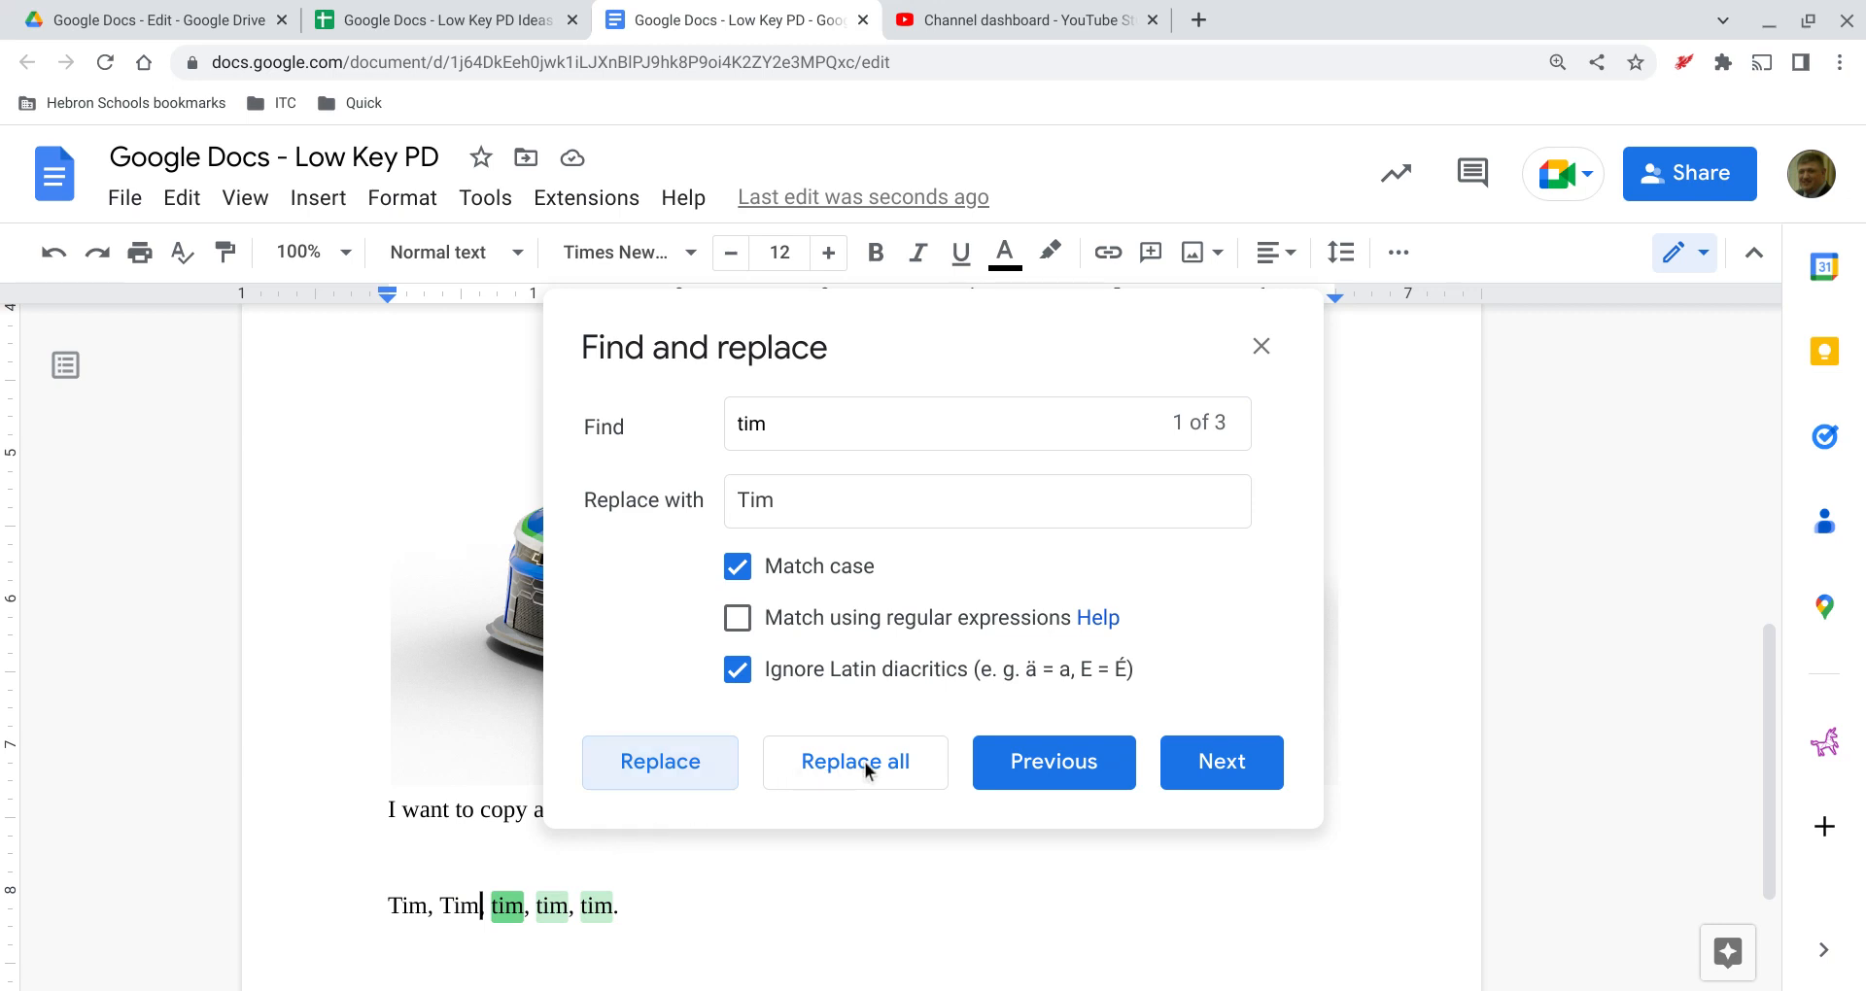
mouse_move(868, 816)
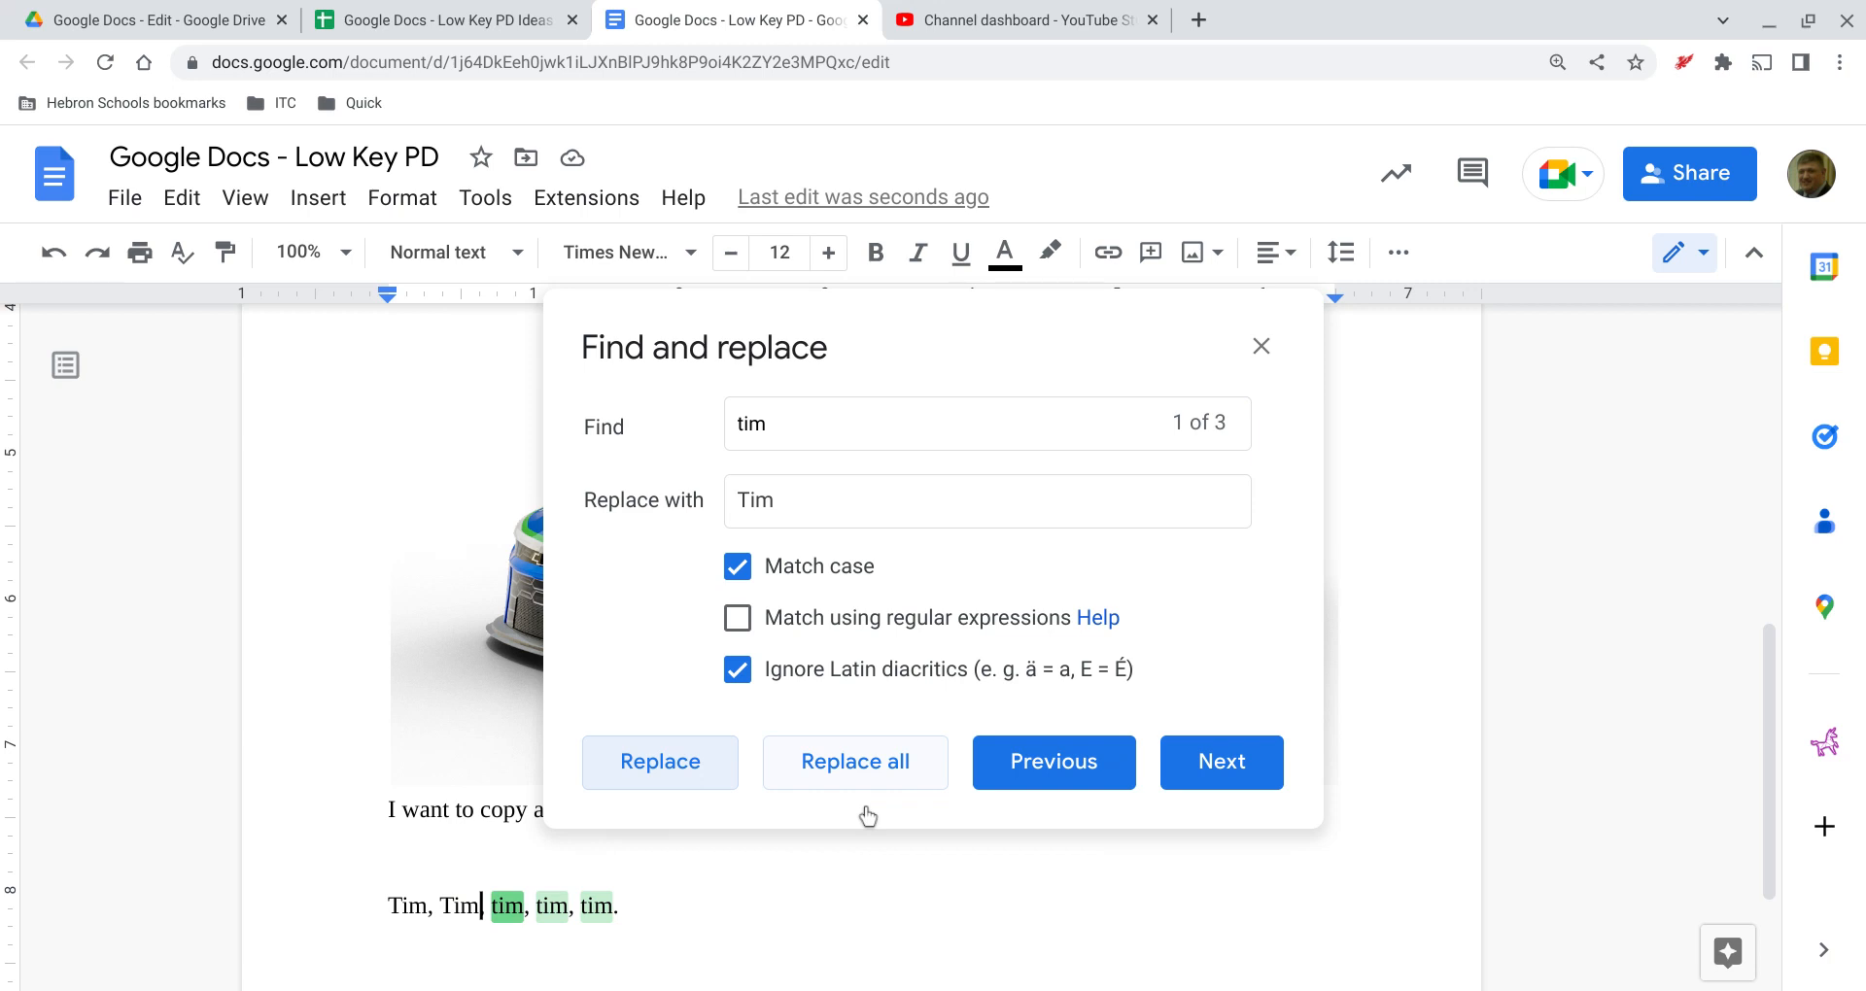
click(855, 762)
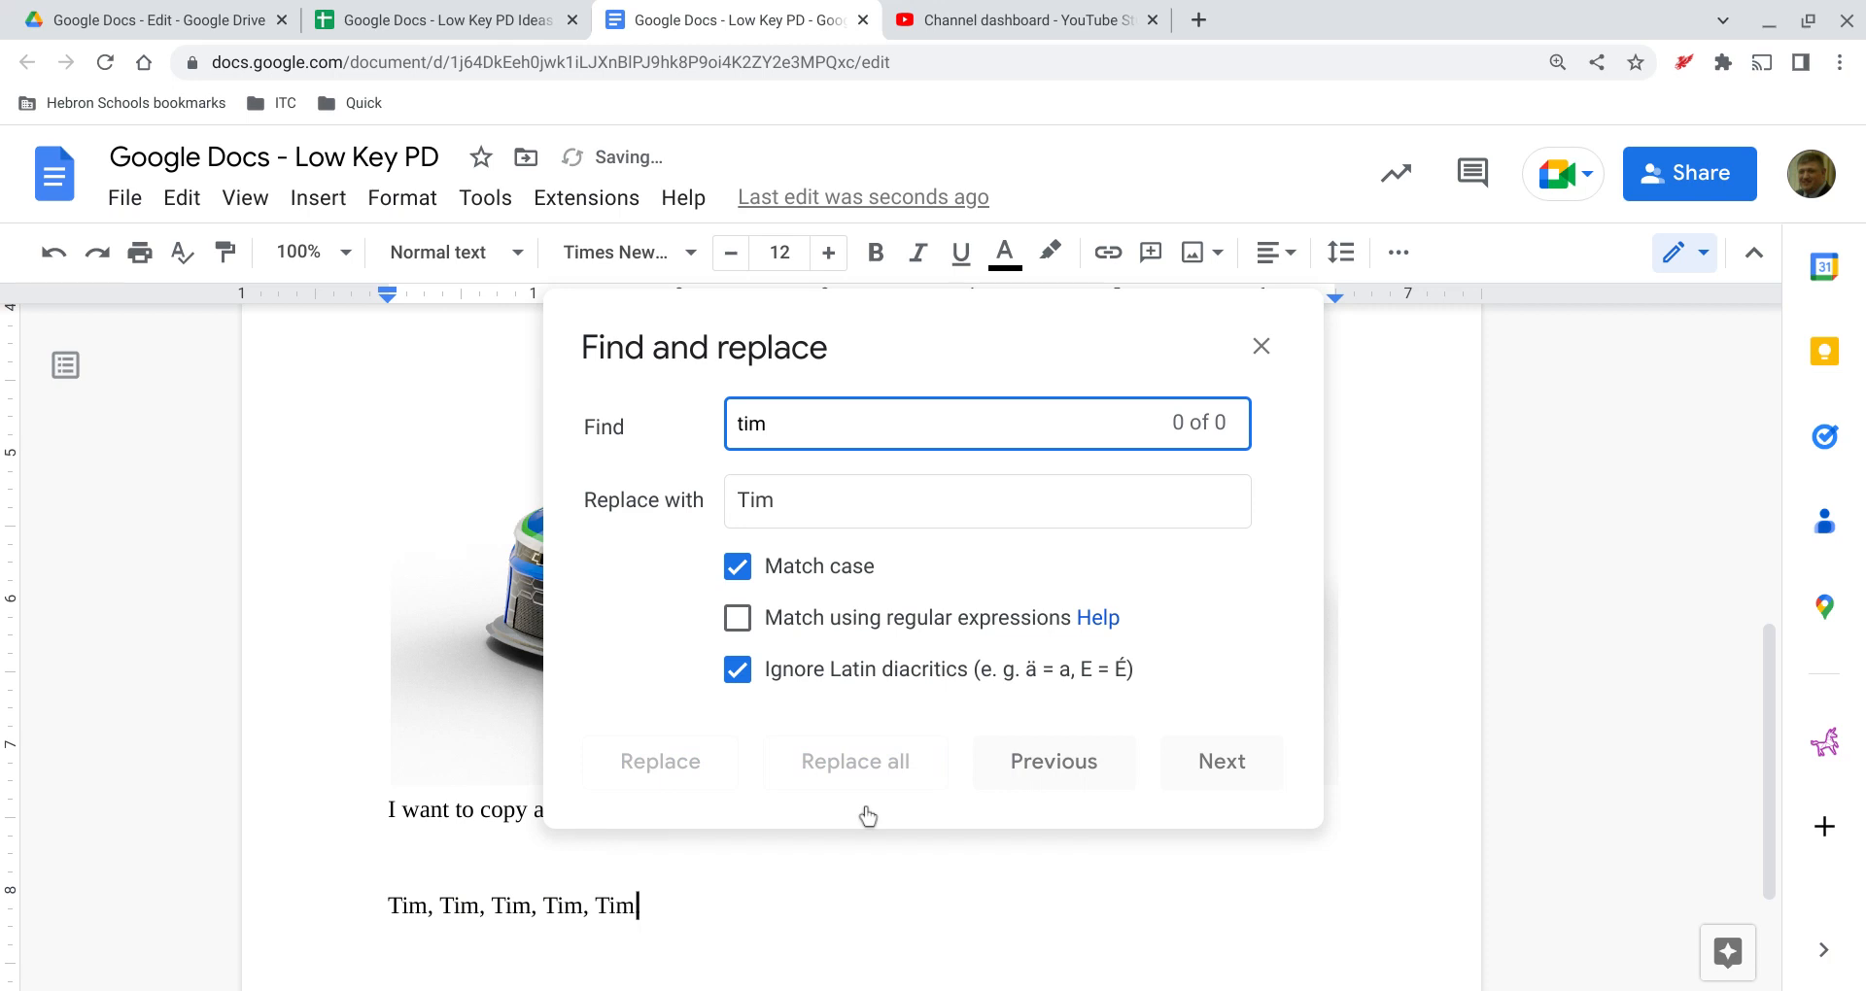